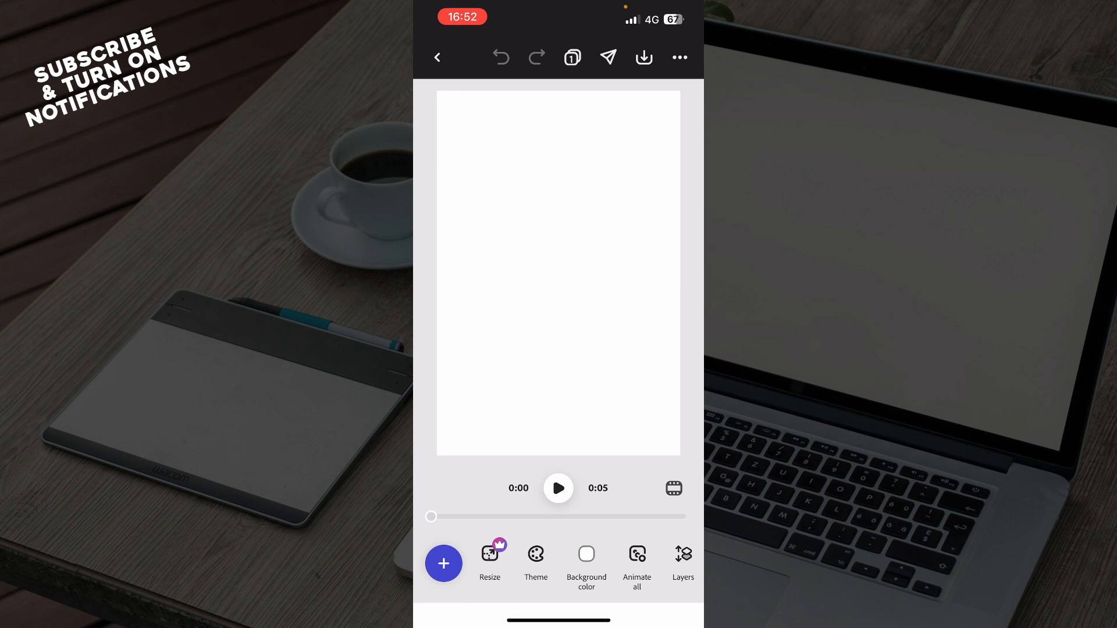
Open the stock media library from the add menu on the blank portrait page.
click(443, 564)
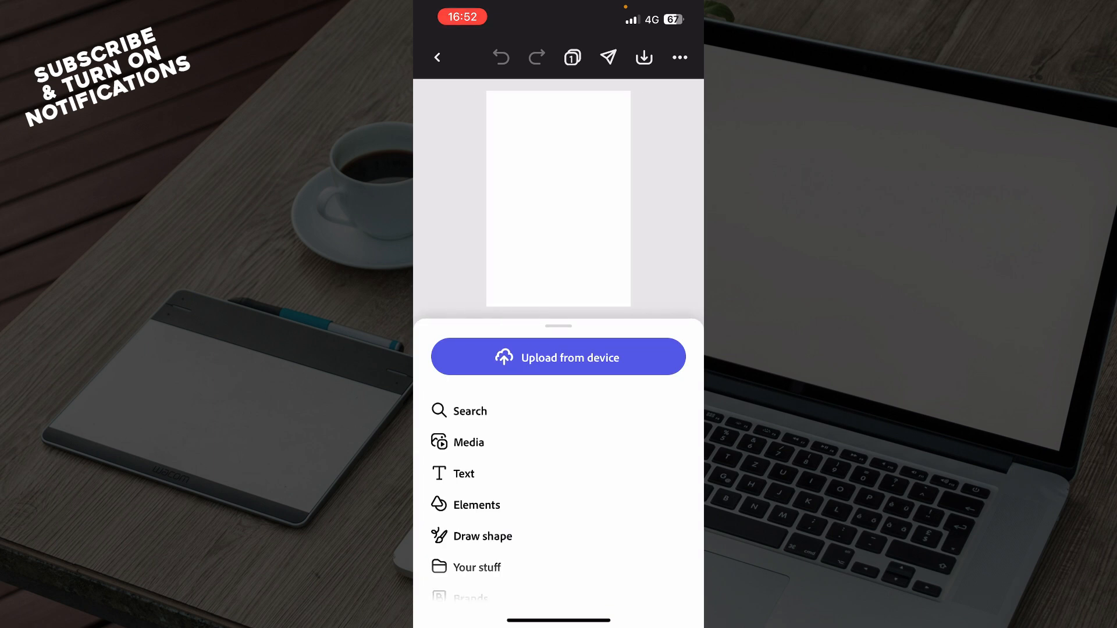
click(468, 442)
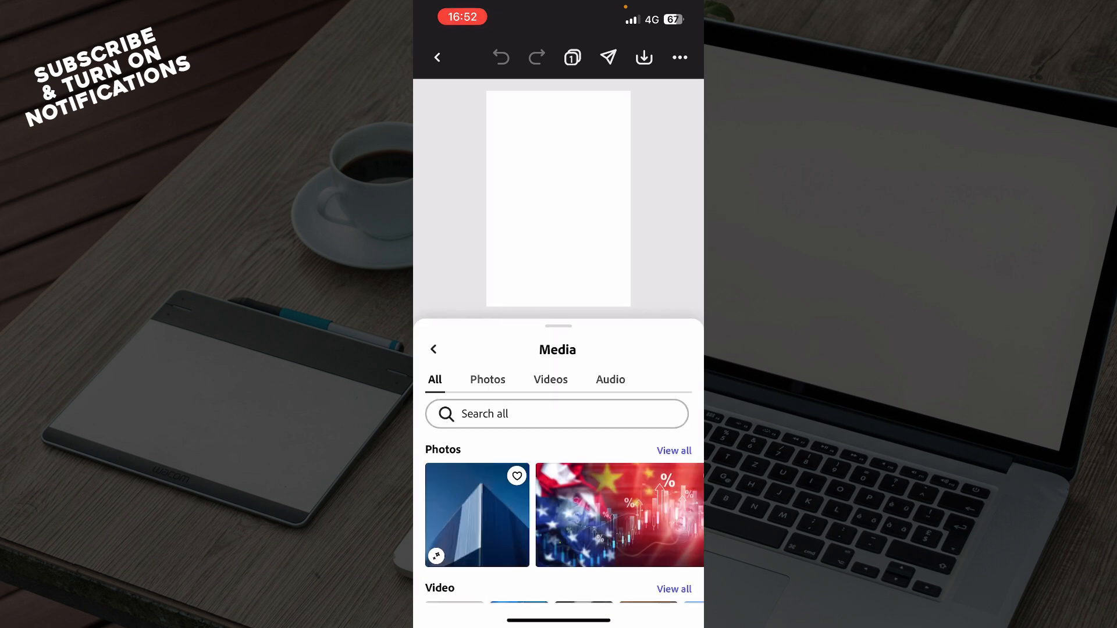
Add the free bridge stock video, then select its duplicate copy on the right.
click(550, 379)
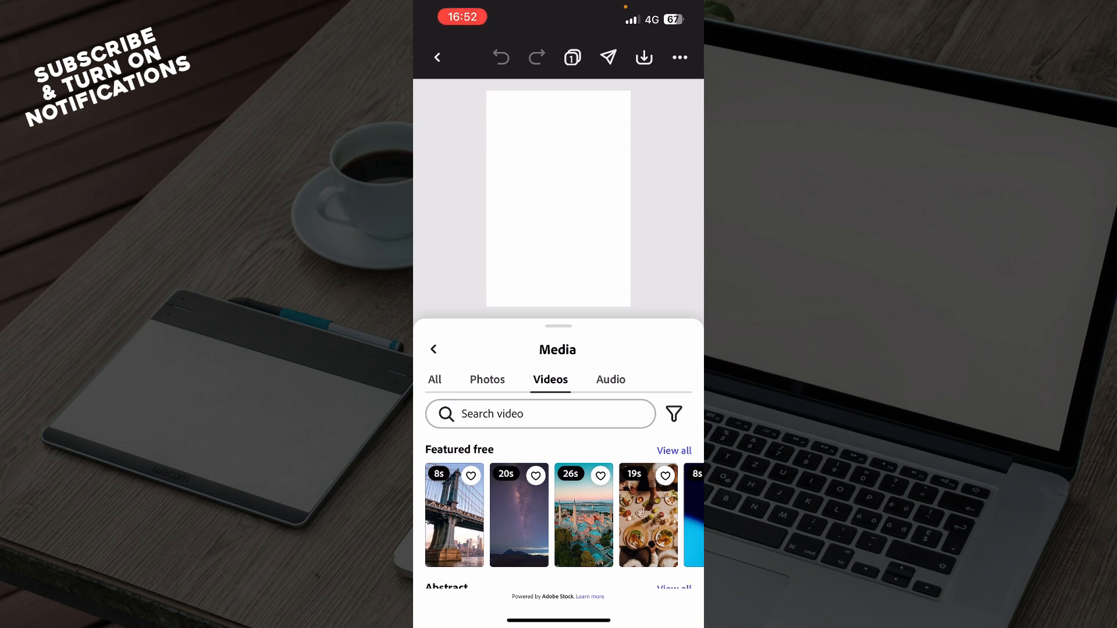
click(454, 514)
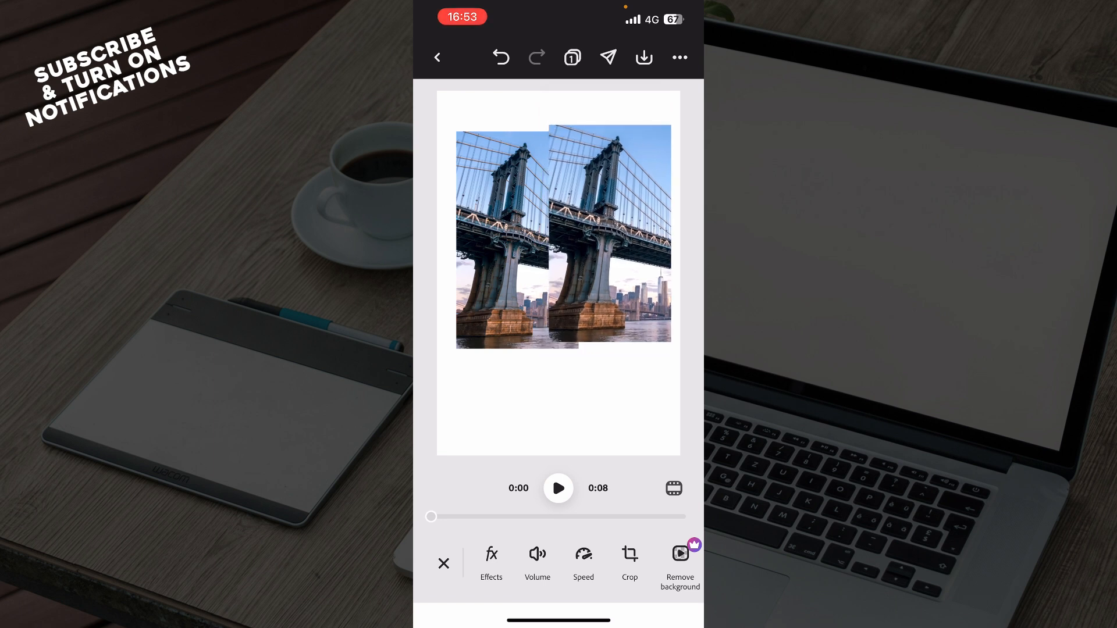
click(609, 238)
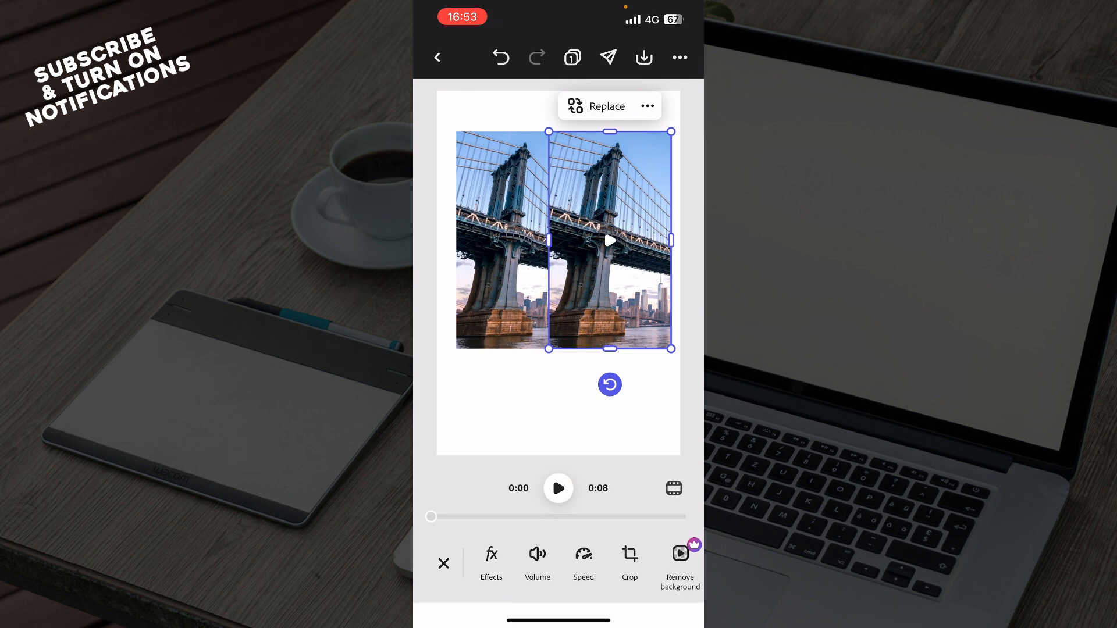